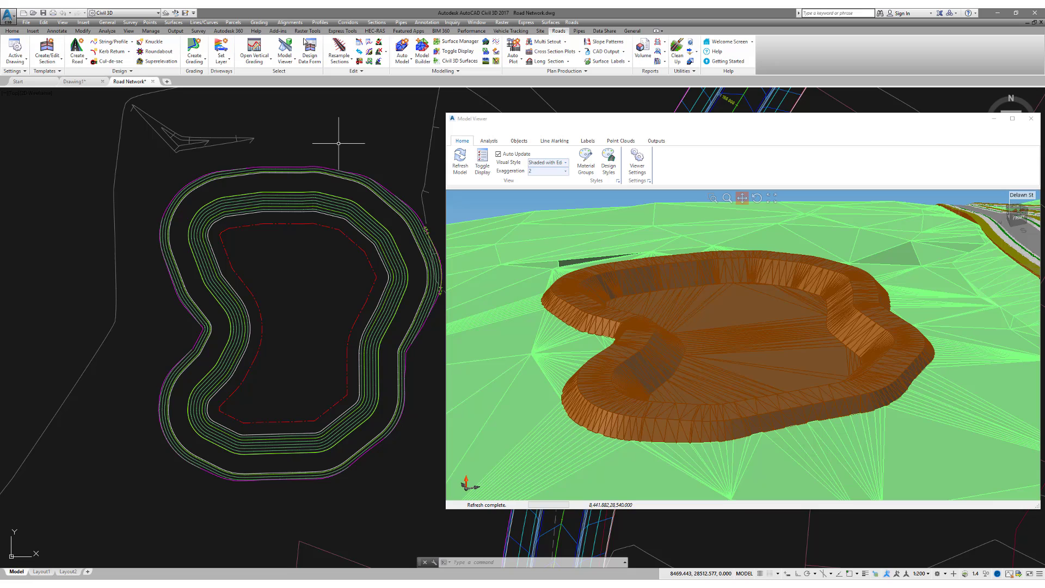
mouse_move(360, 161)
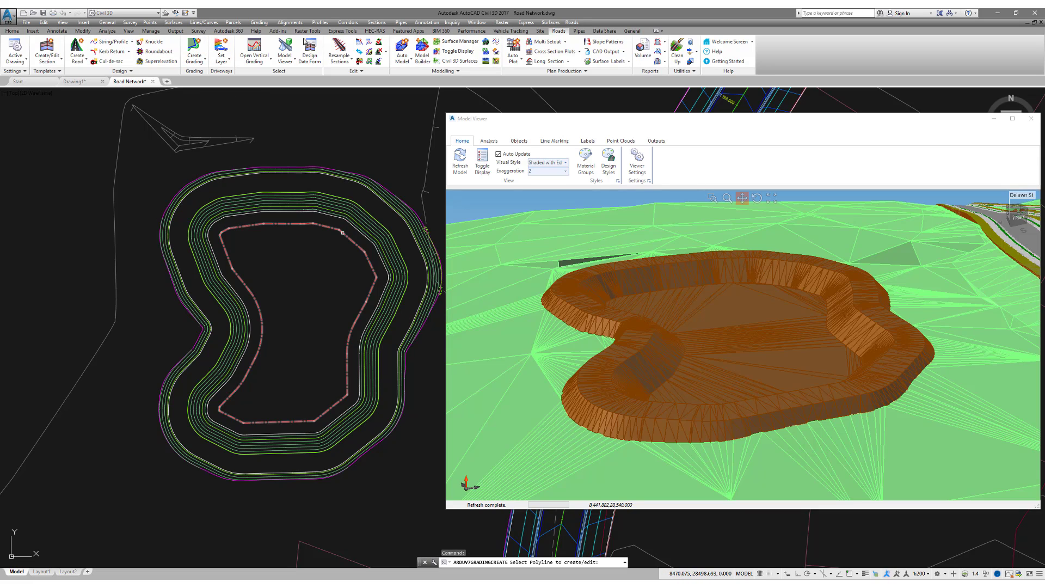
Step: Grade the inner basin boundary as 'Water Level' with 0.5 spacing and start a new template for it
click(341, 232)
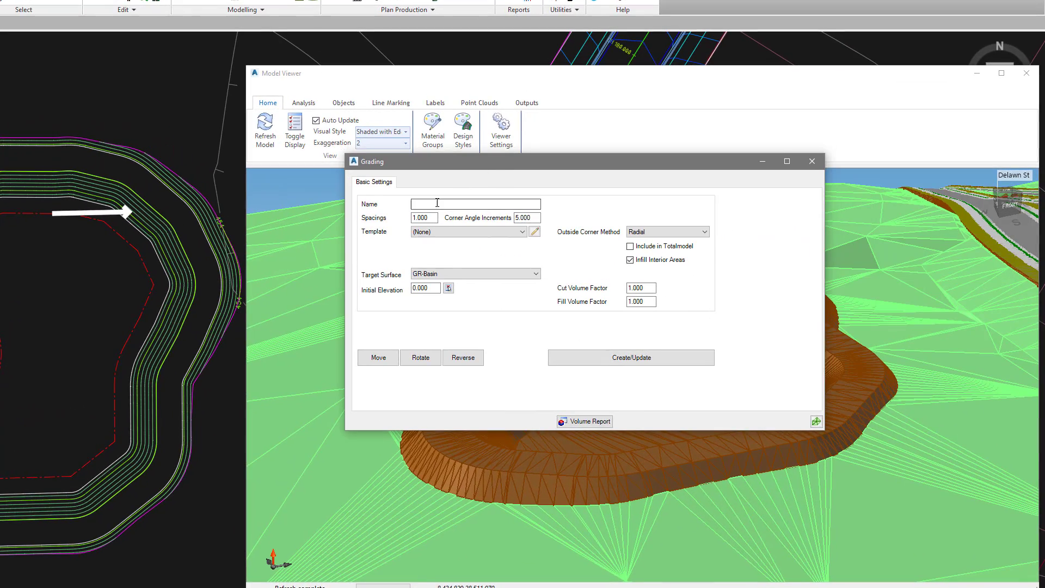
text(Water Level)
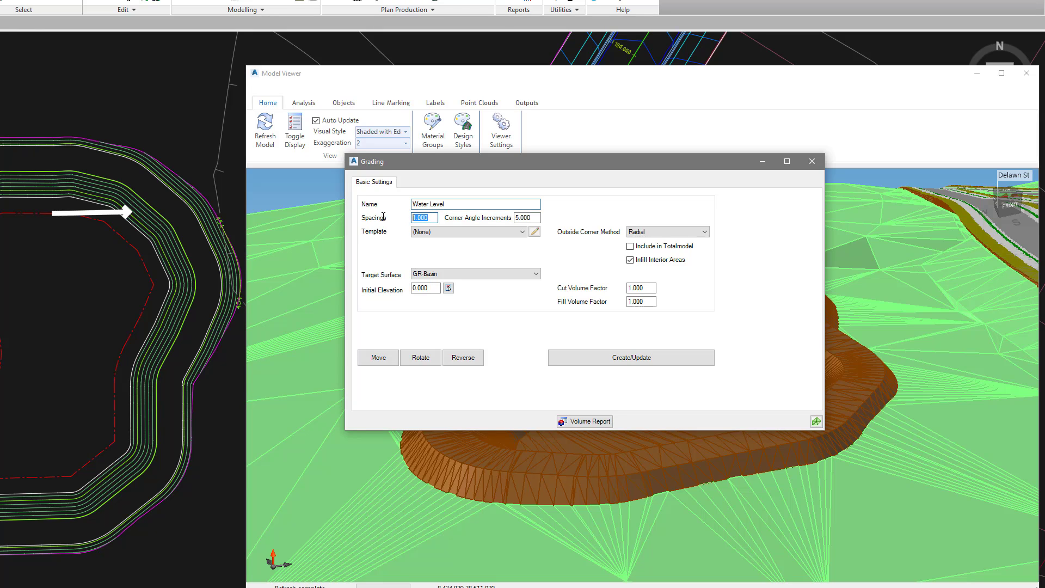
text(0.5)
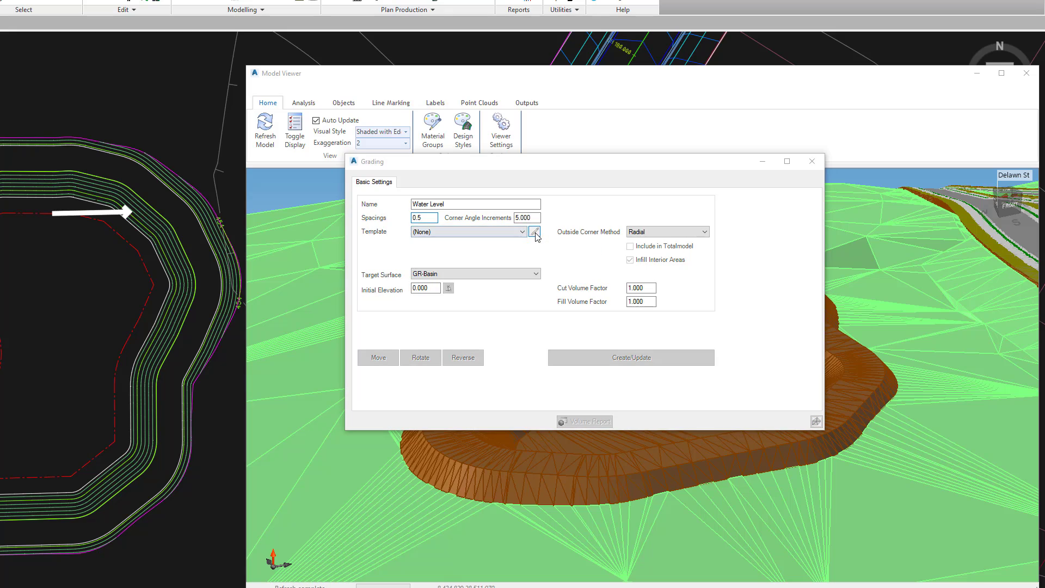
click(536, 231)
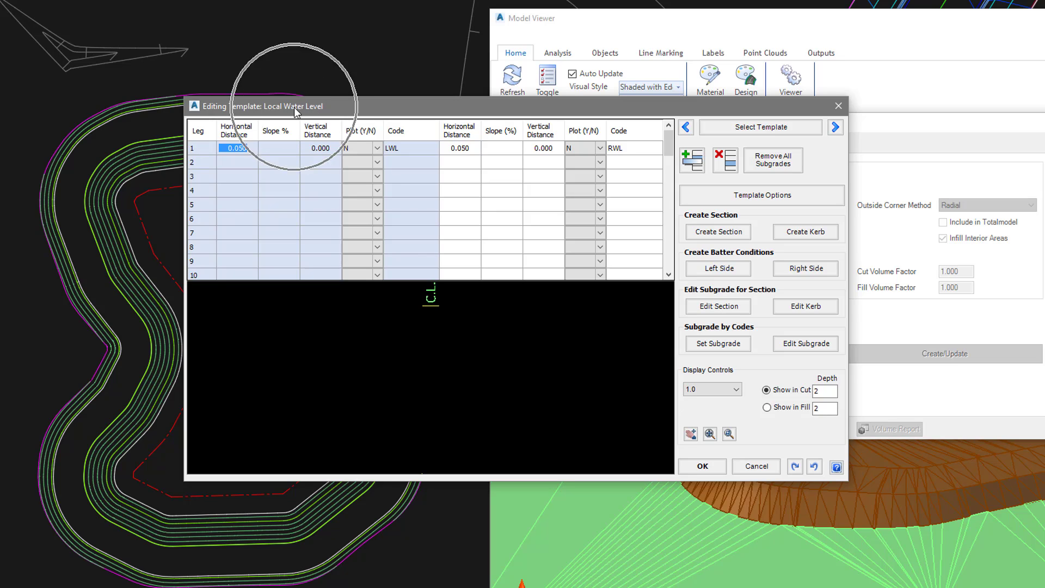
Step: Give the Local Water Level template a flat 0.050 leg coded LWL/RWL with gentle left-side cut and fill batters
click(393, 148)
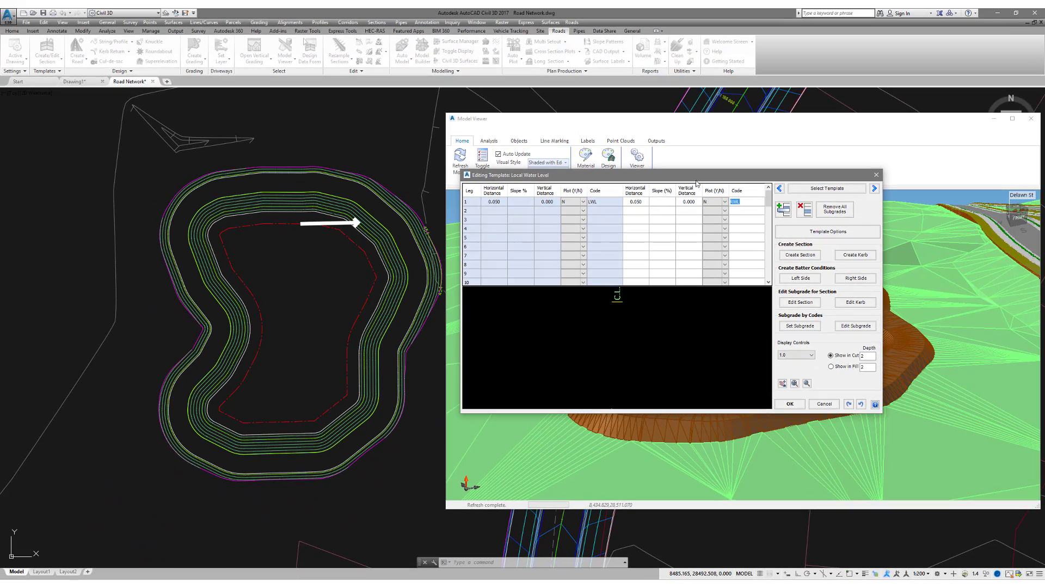
mouse_move(302, 227)
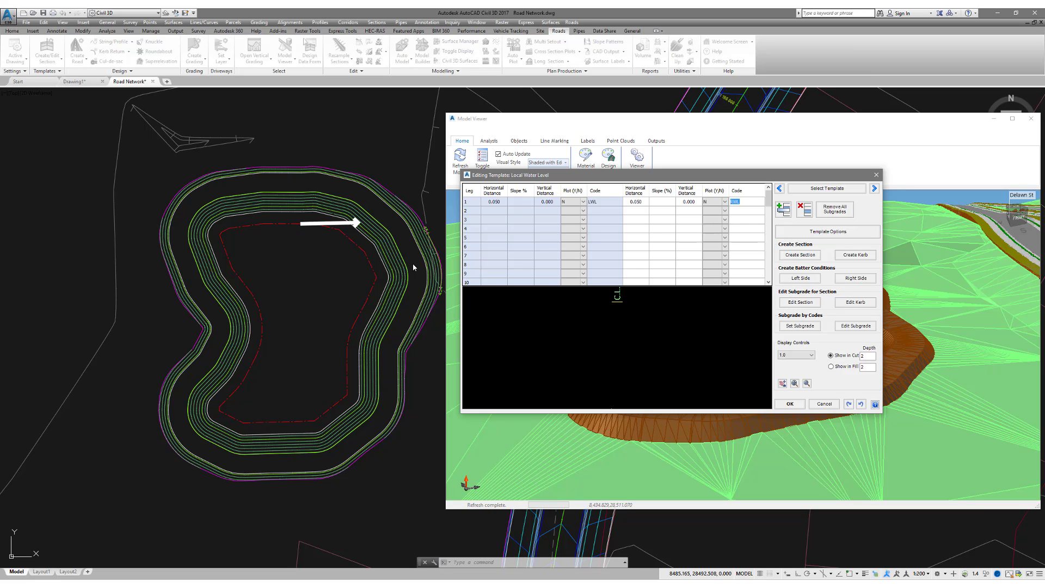
click(800, 278)
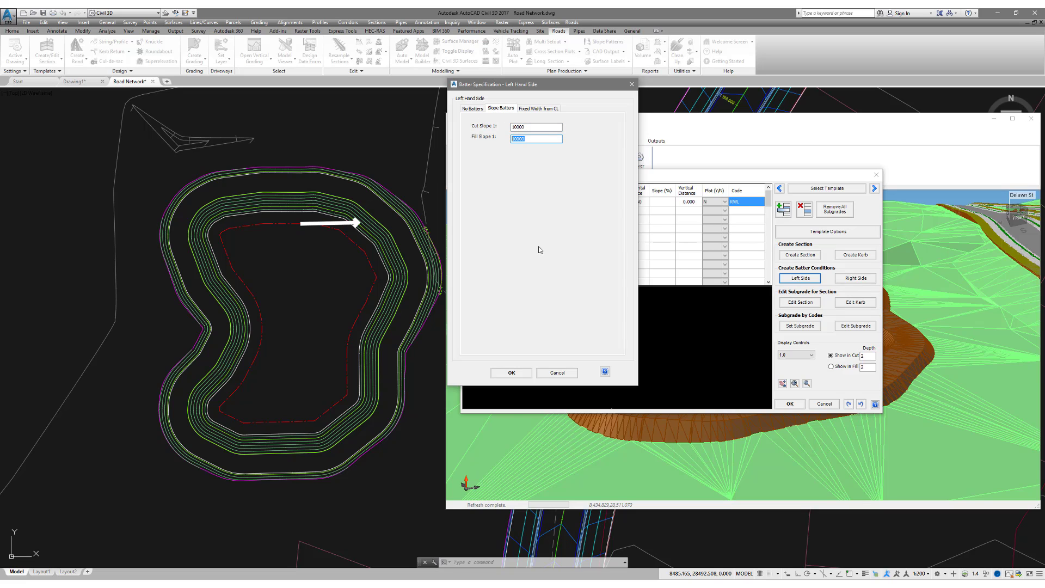
click(511, 372)
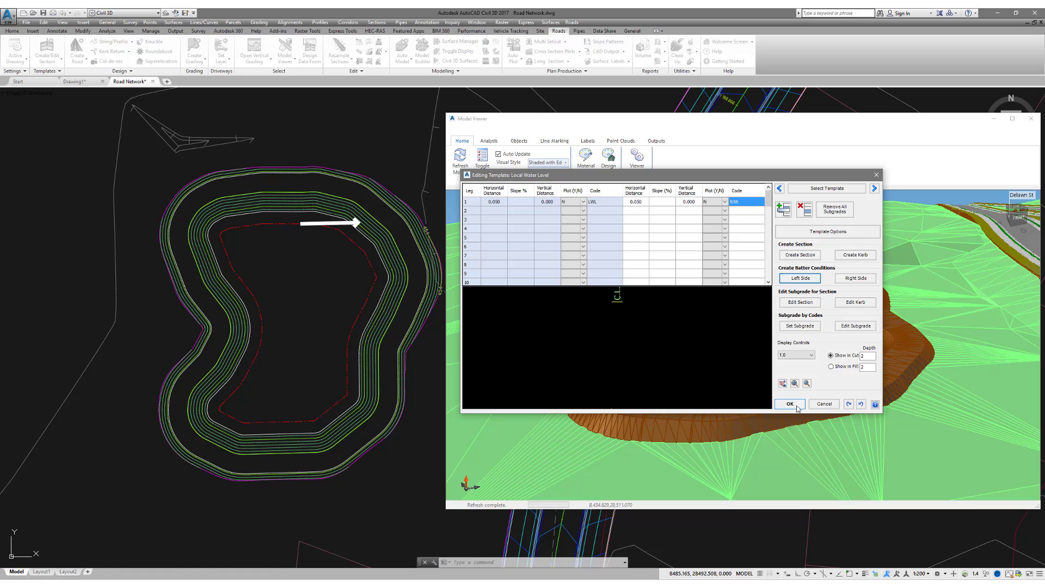
Step: Build the grading with the Water Level template at initial elevation 454, giving 266.913 fill
click(789, 404)
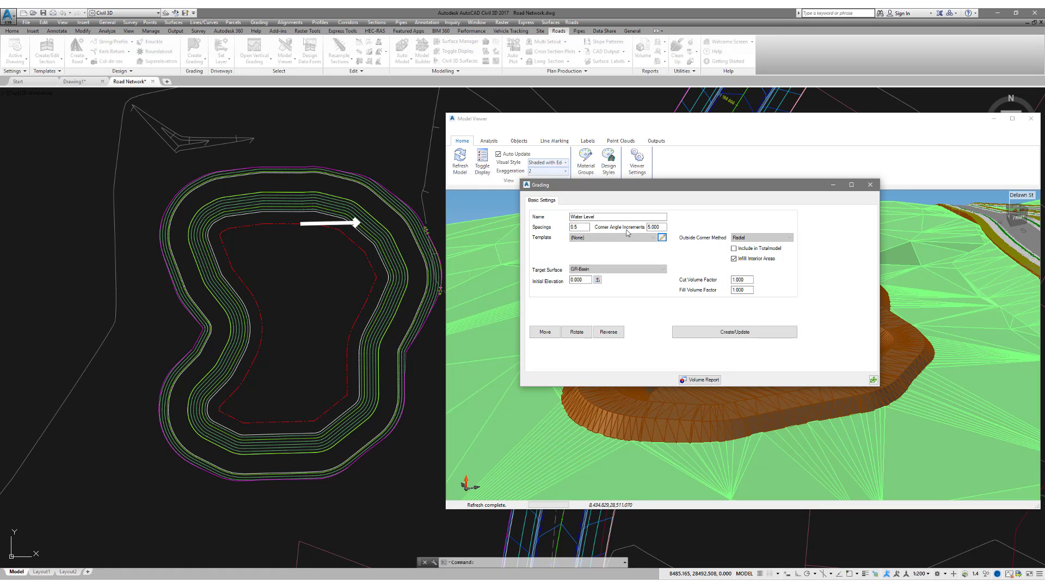
click(652, 238)
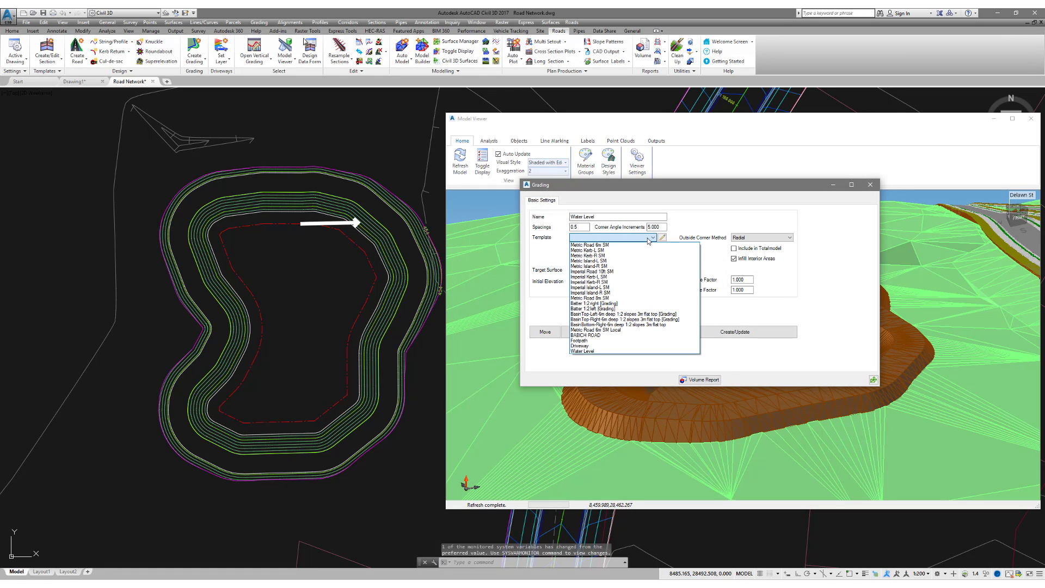
click(582, 351)
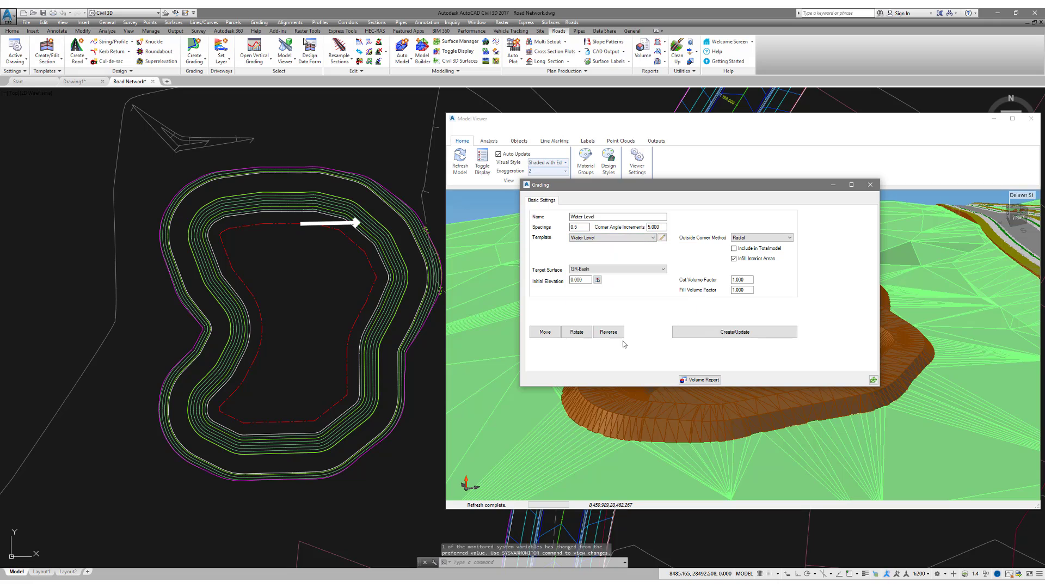
mouse_move(616, 269)
text(454)
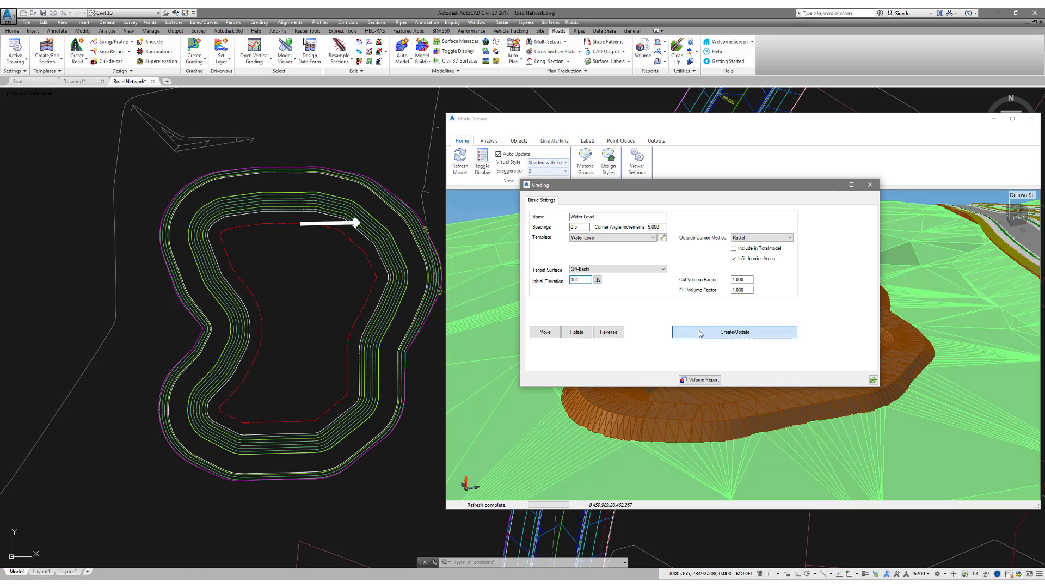
click(701, 380)
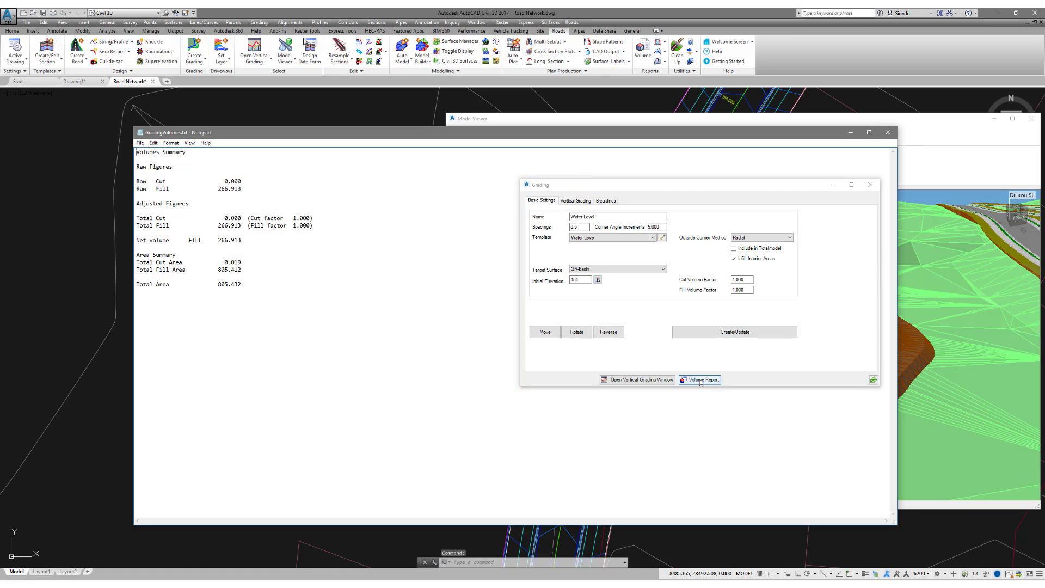
Step: Maximise the Model Viewer and show the basin in Rendered visual style
double_click(229, 226)
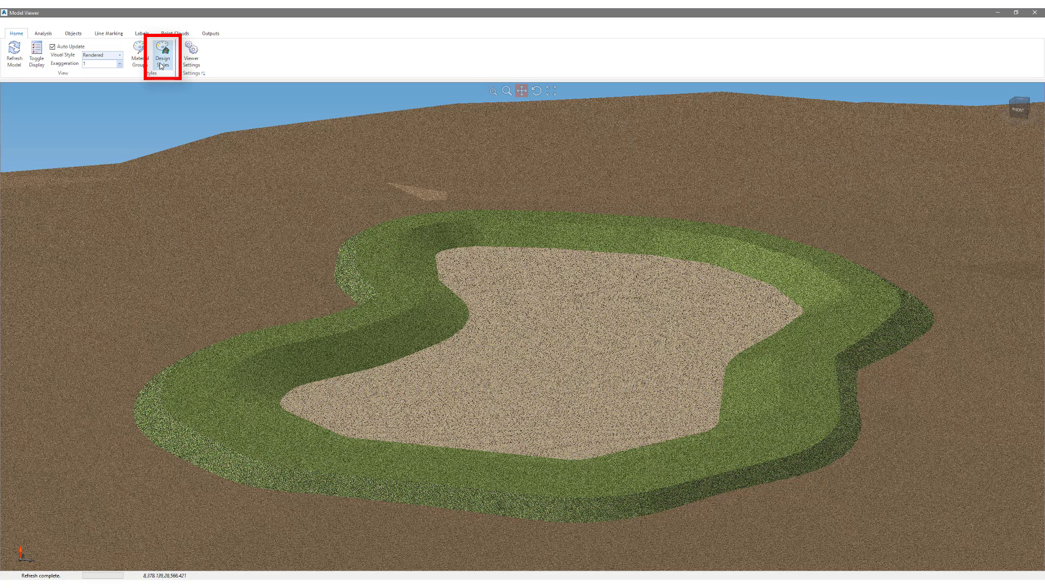
Step: Create a Water design style assigning the Water material group to all GR-Water Level codes
click(161, 54)
text(Wa)
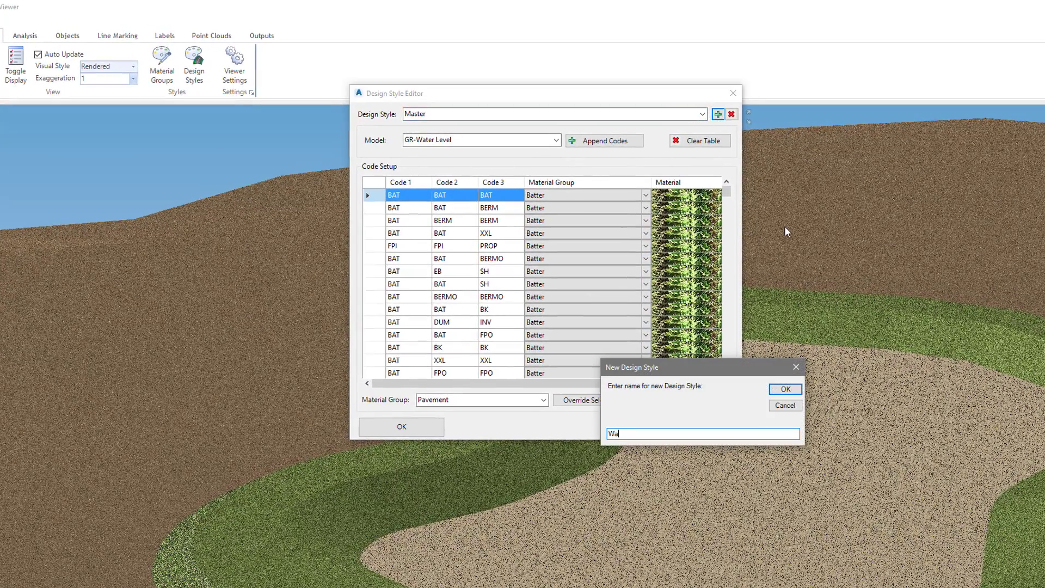
click(785, 388)
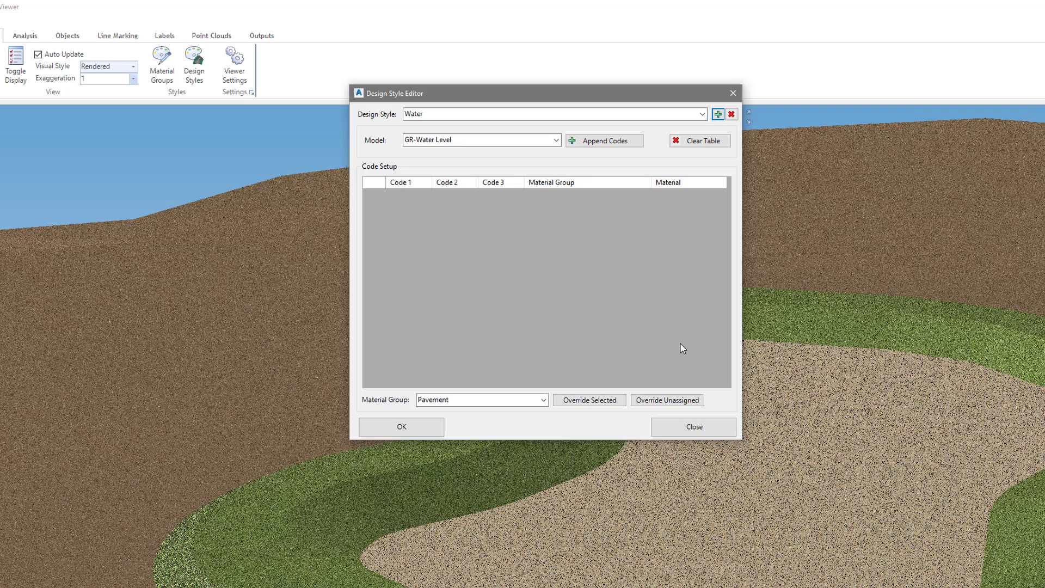
click(480, 141)
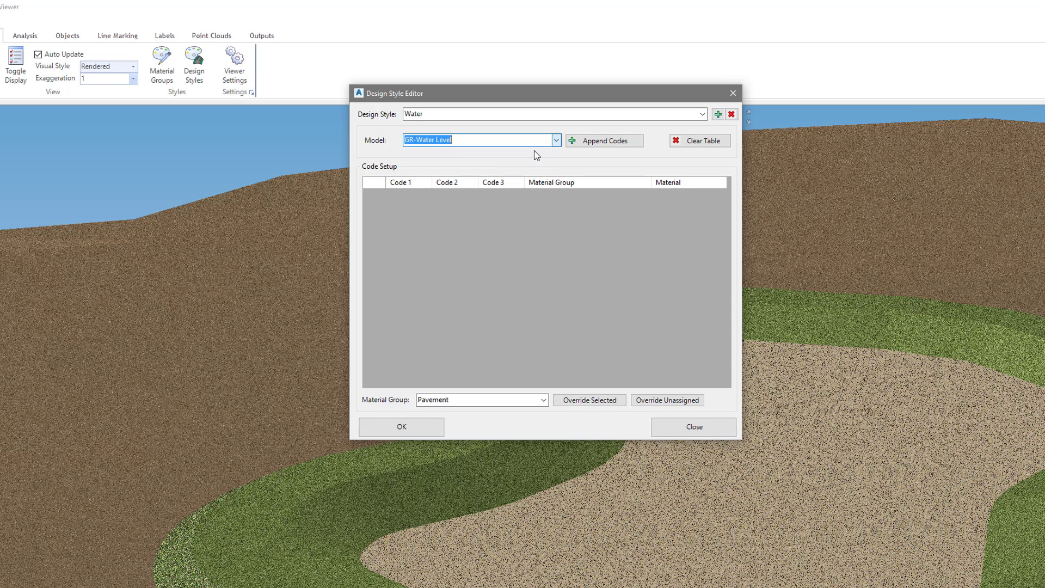
click(602, 141)
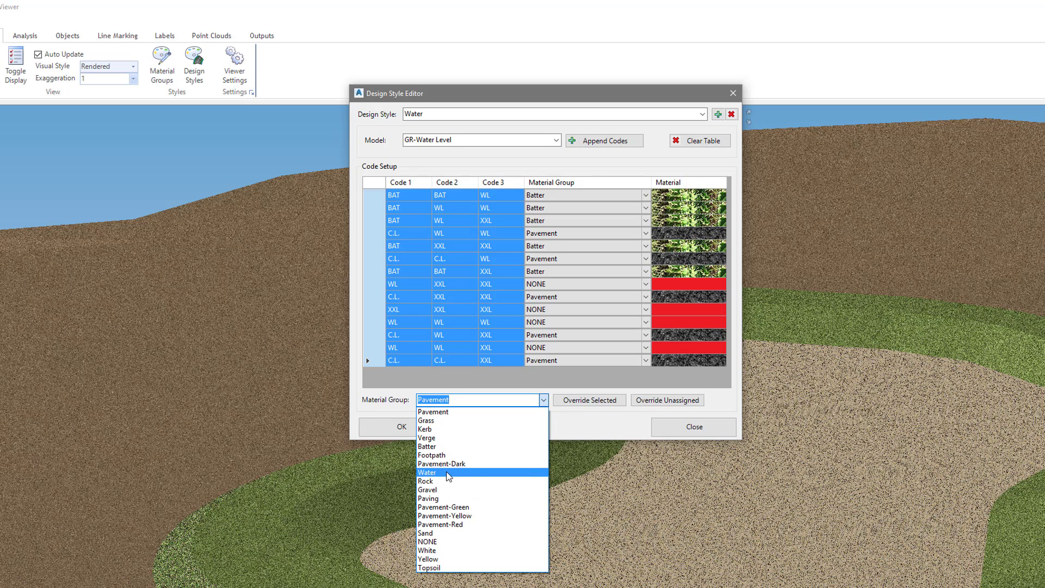
click(427, 471)
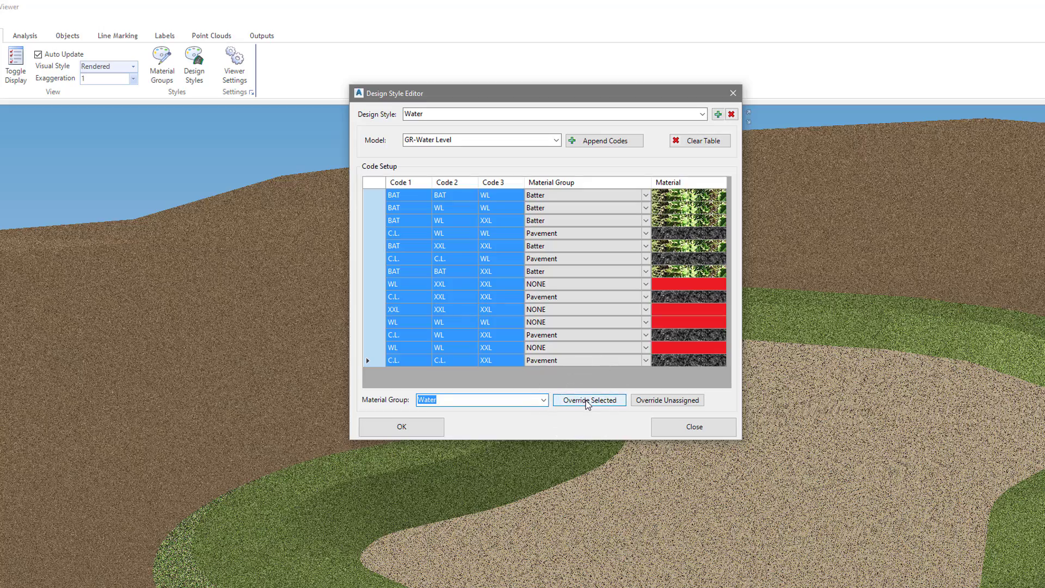
click(588, 400)
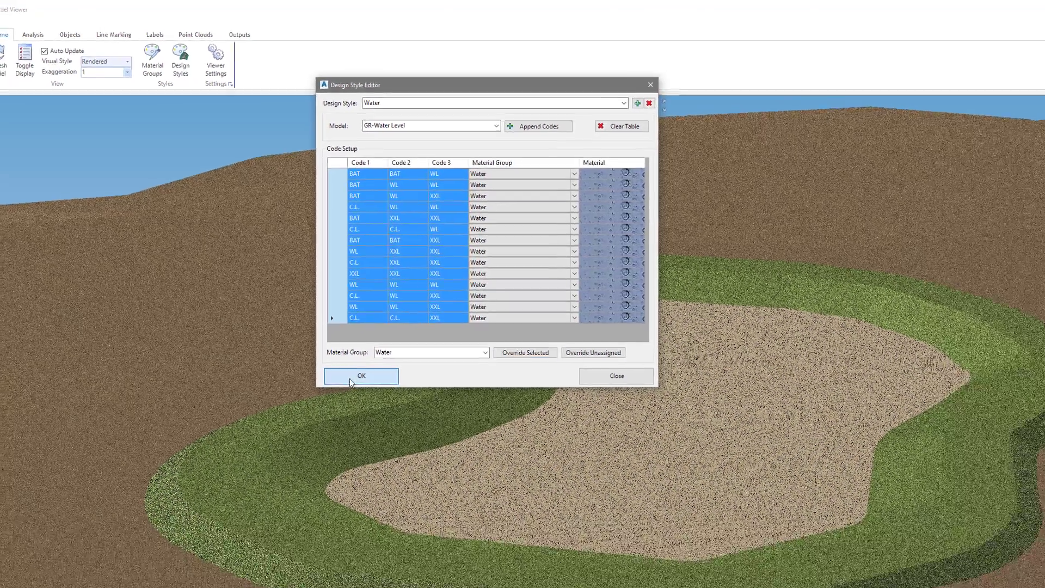
click(360, 376)
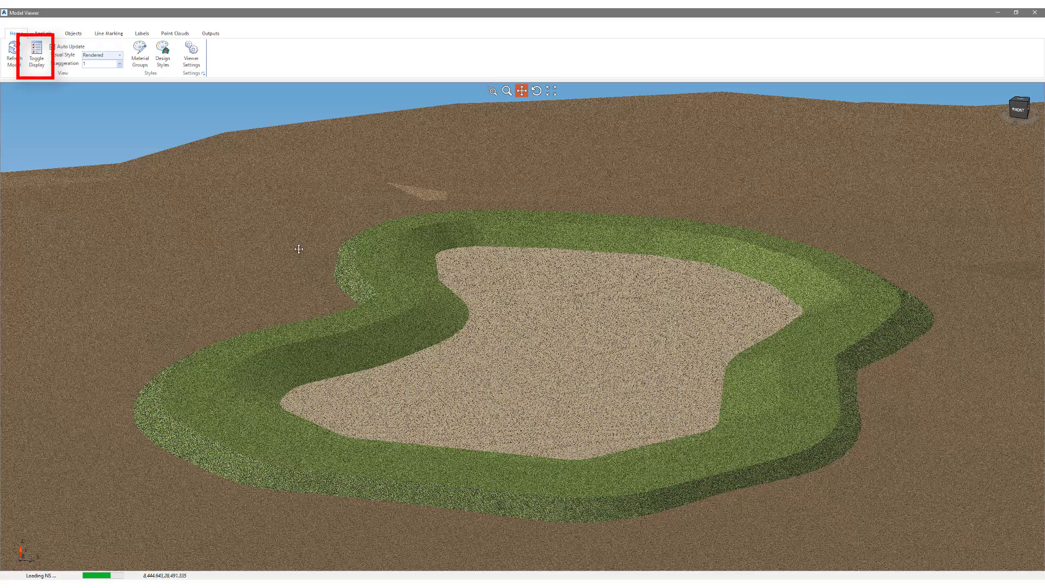
Step: Switch the GR-Water Level surface display from Basin to Water style so the basin renders filled
click(36, 54)
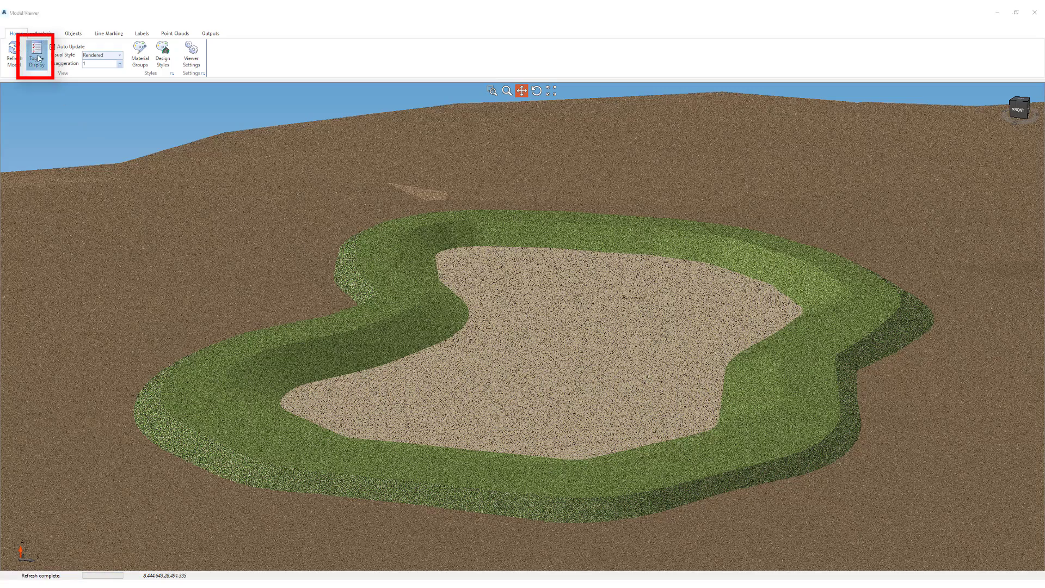
click(37, 56)
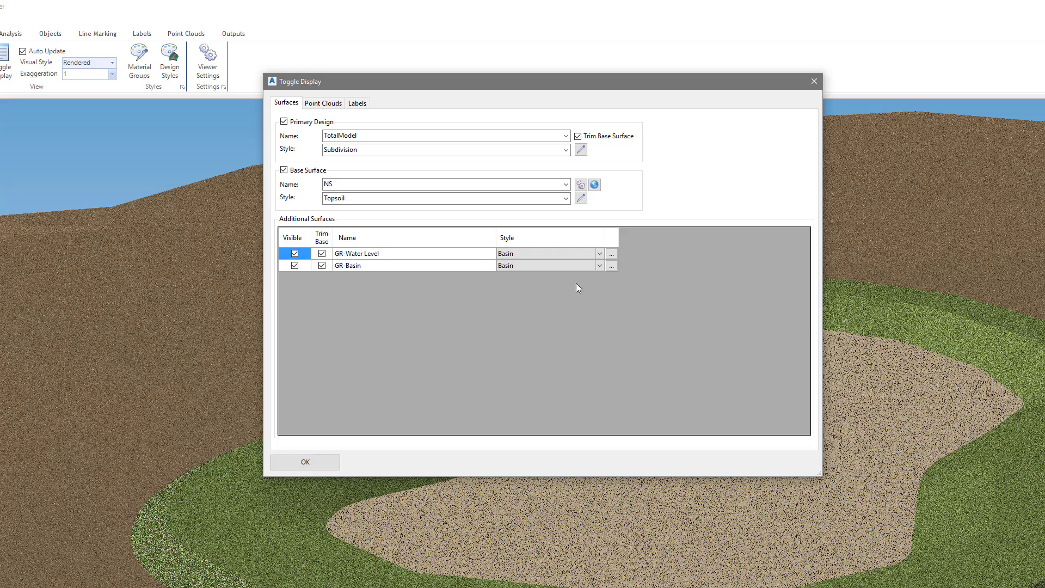
click(598, 254)
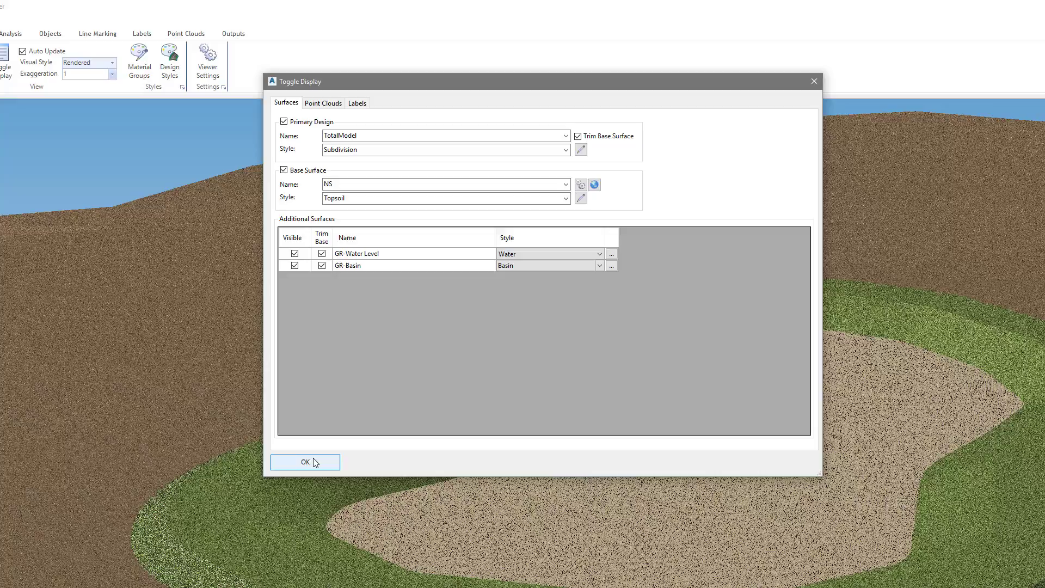
click(305, 462)
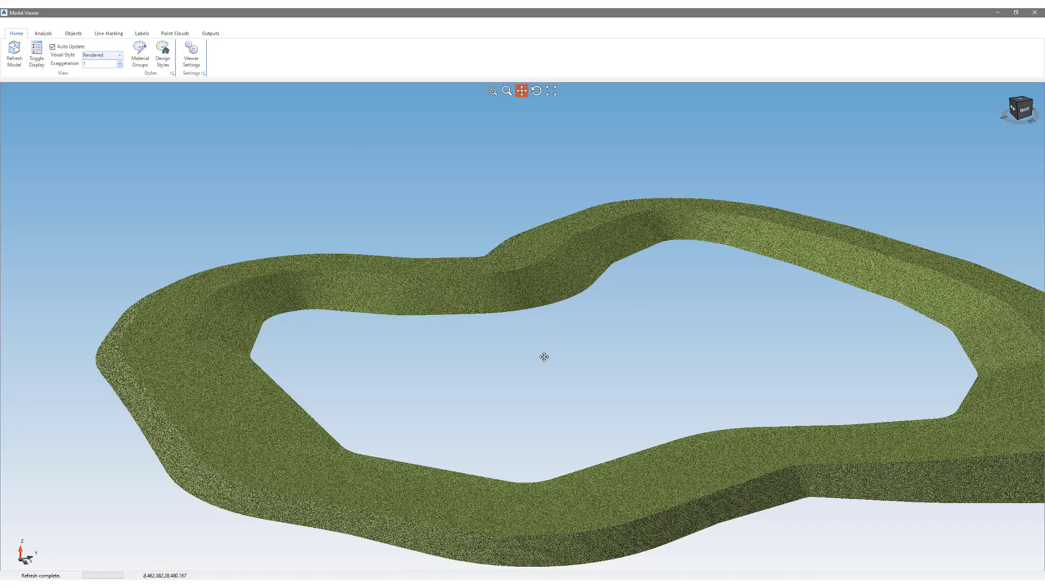
click(142, 34)
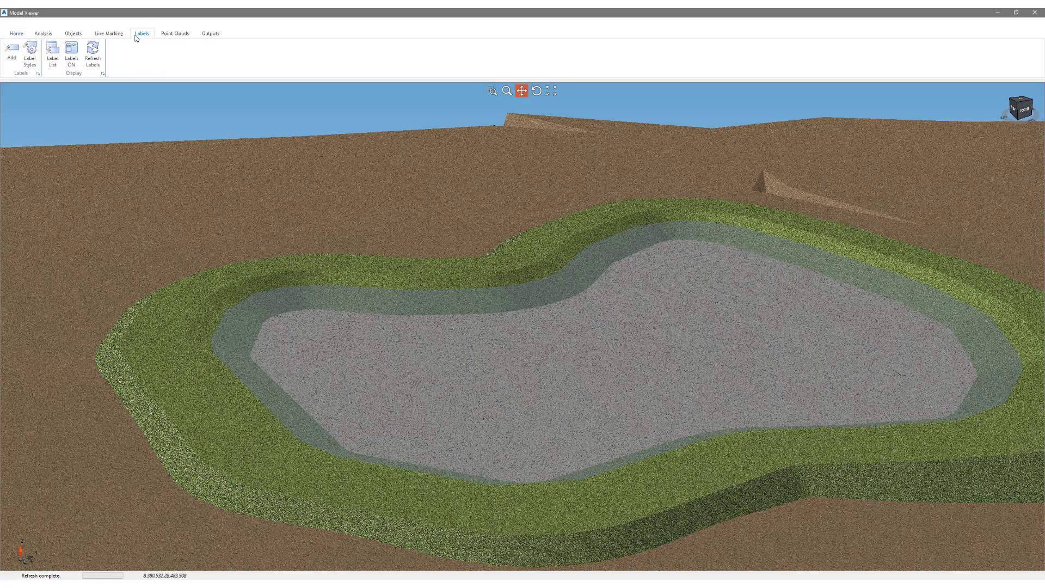
Step: Add an Elevation-type label on GR-Water Level with suffix 'm', ready for placement
click(11, 52)
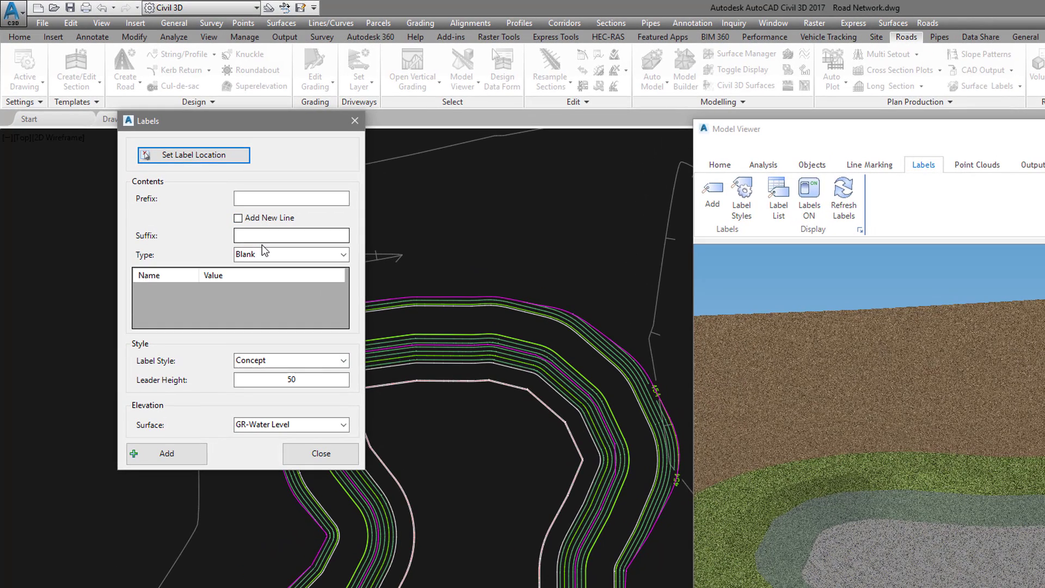
click(345, 253)
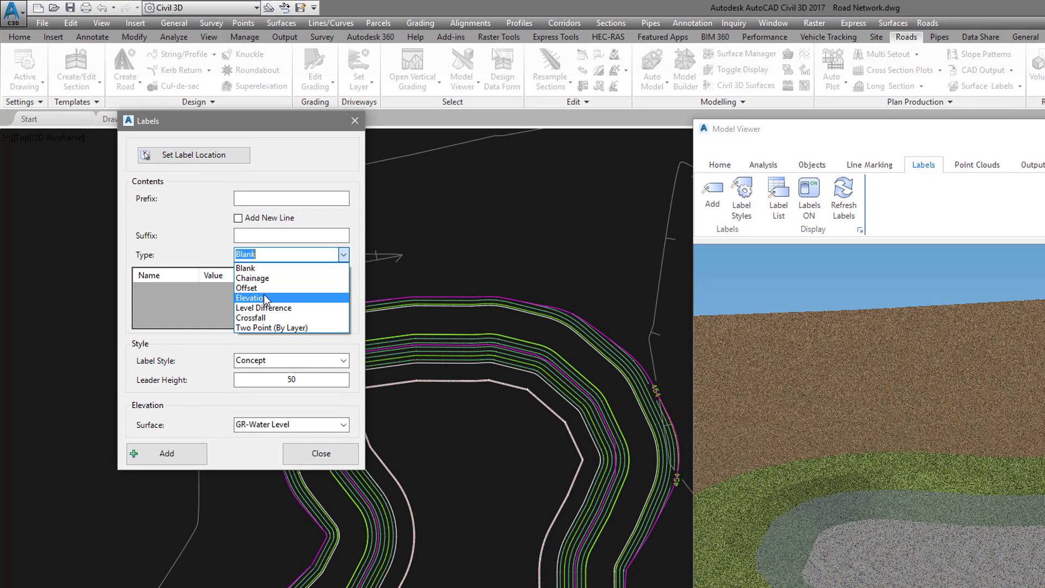
click(251, 297)
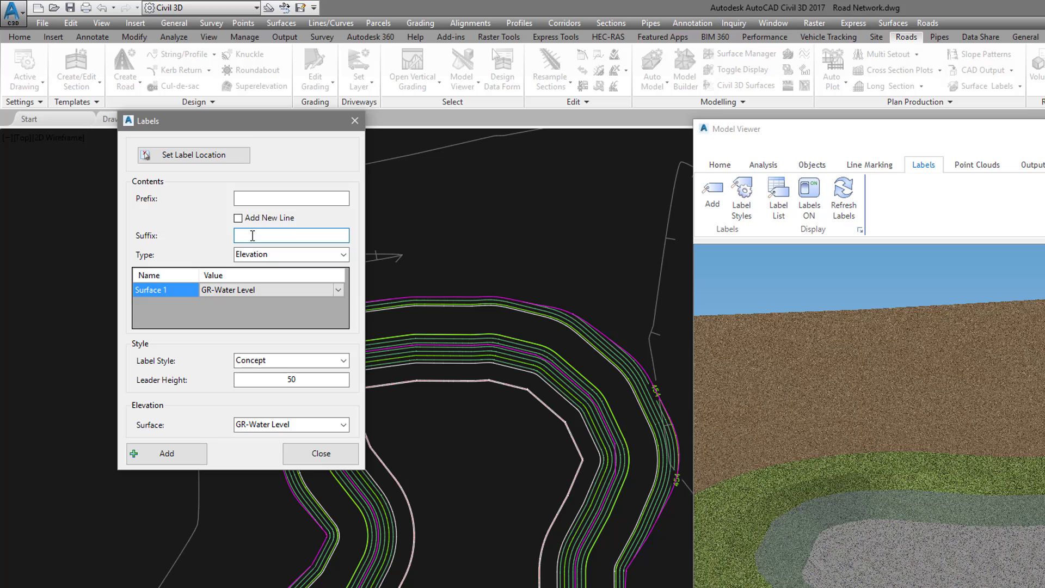
text(m)
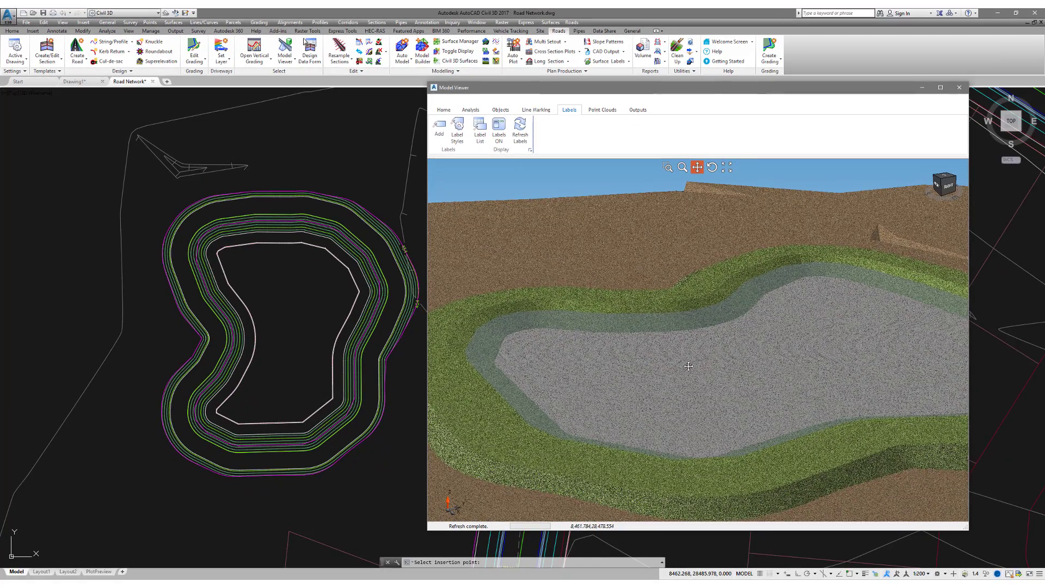
Step: Place the 454.50m elevation label on the water surface inside the basin
drag(688, 366, 716, 363)
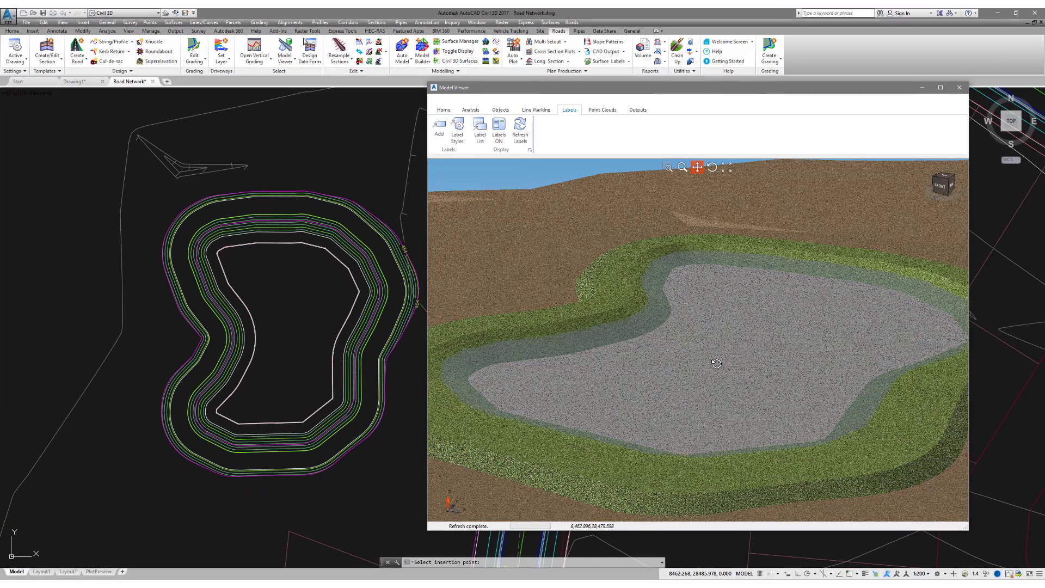
click(479, 128)
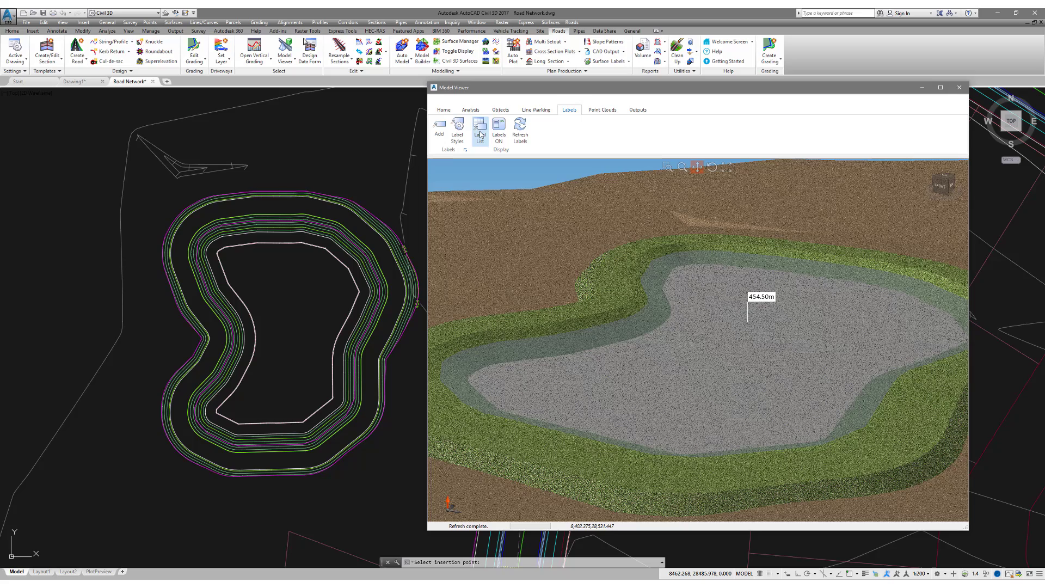